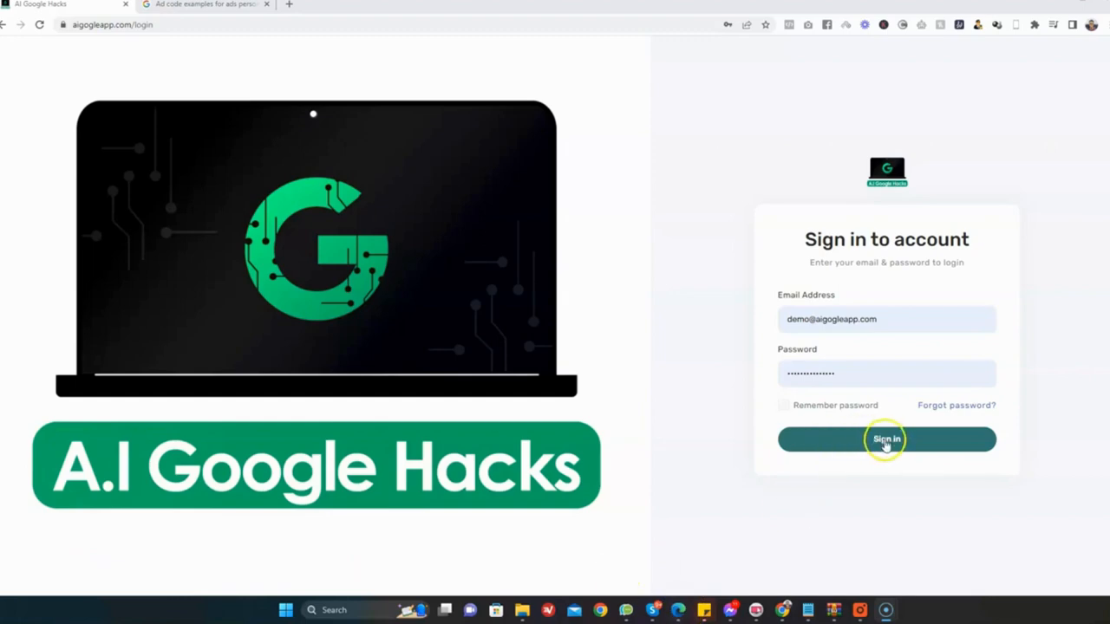
- Sign in with the demo account and expand the Manage Site options on the dashboard
{"action": "left_click", "coordinate": [886, 441]}
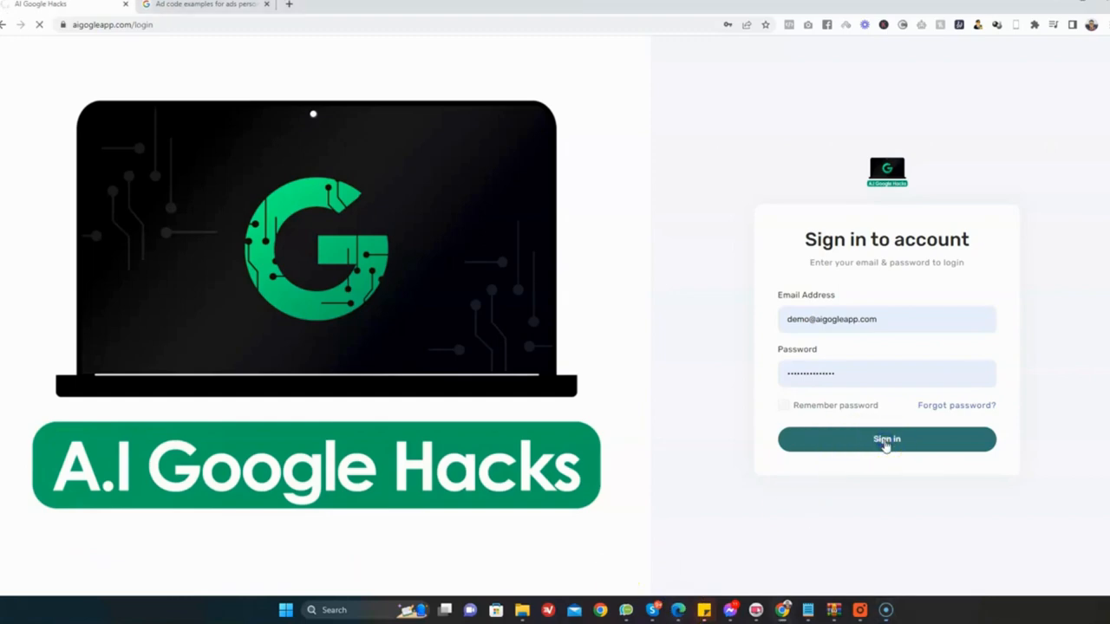
{"action": "left_click", "coordinate": [887, 440]}
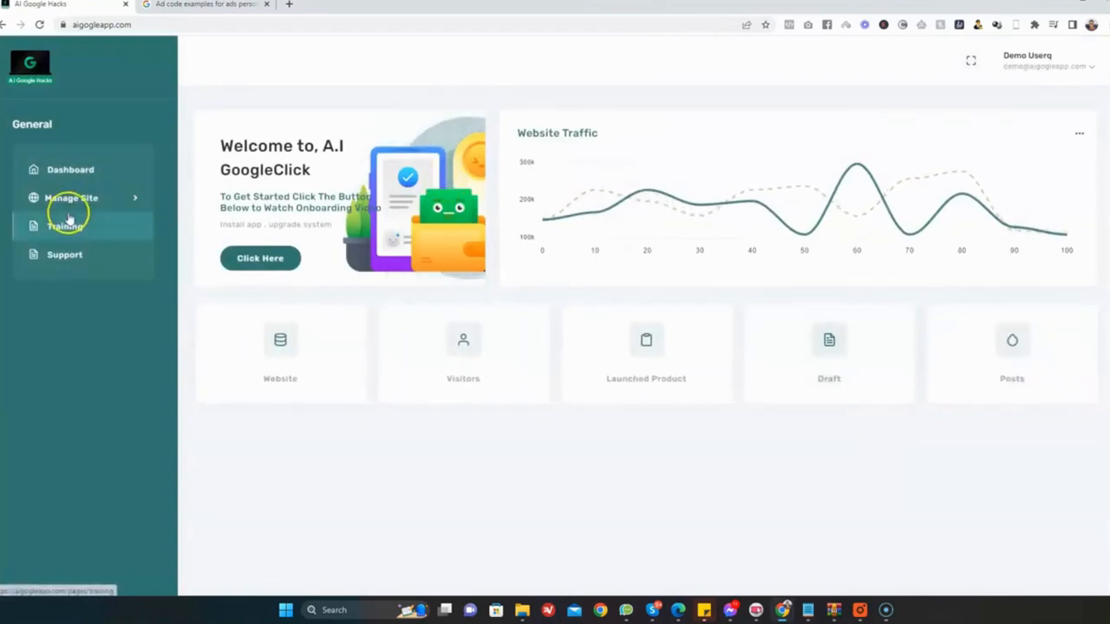
{"action": "left_click", "coordinate": [72, 197]}
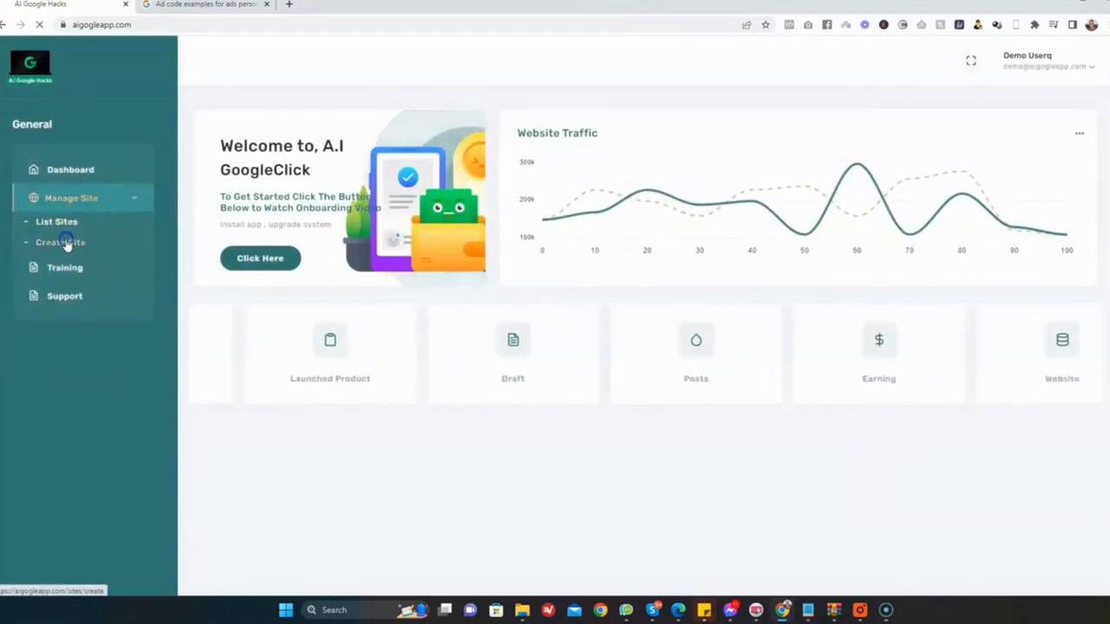
- Create a new site named BusinessGist with the domain businessgist and submit it
{"action": "left_click", "coordinate": [61, 243]}
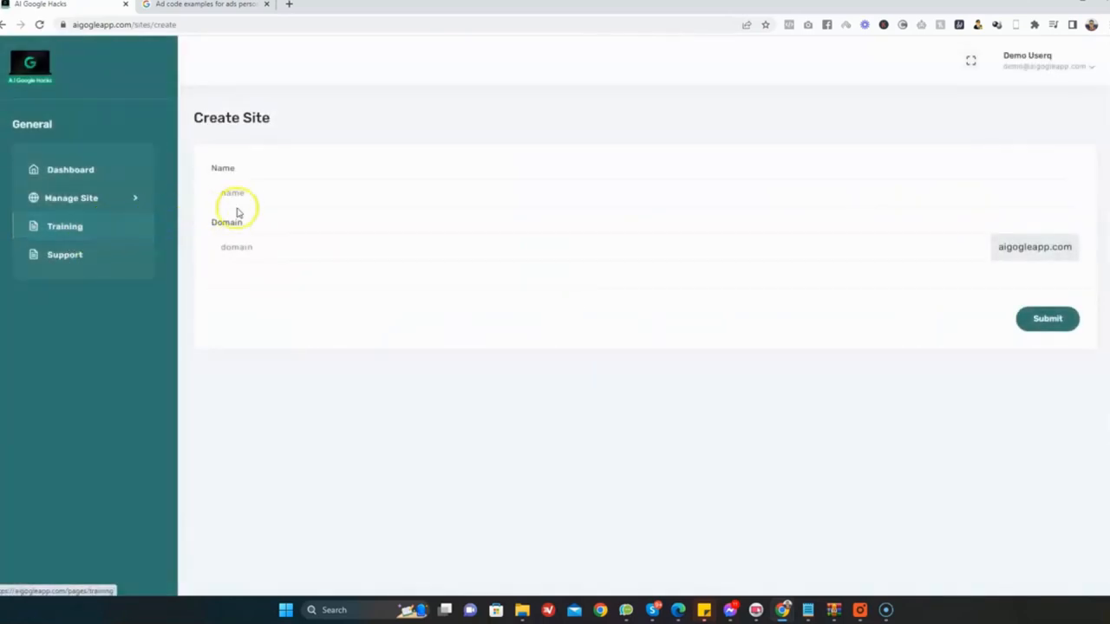
{"action": "type", "text": "Busines"}
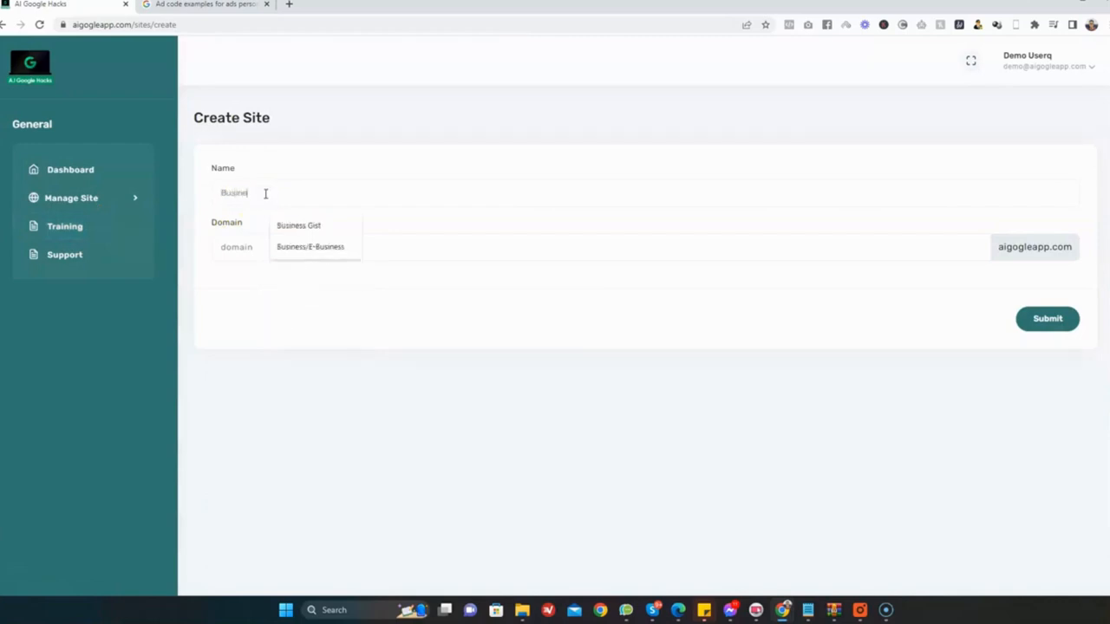
{"action": "left_click", "coordinate": [298, 225]}
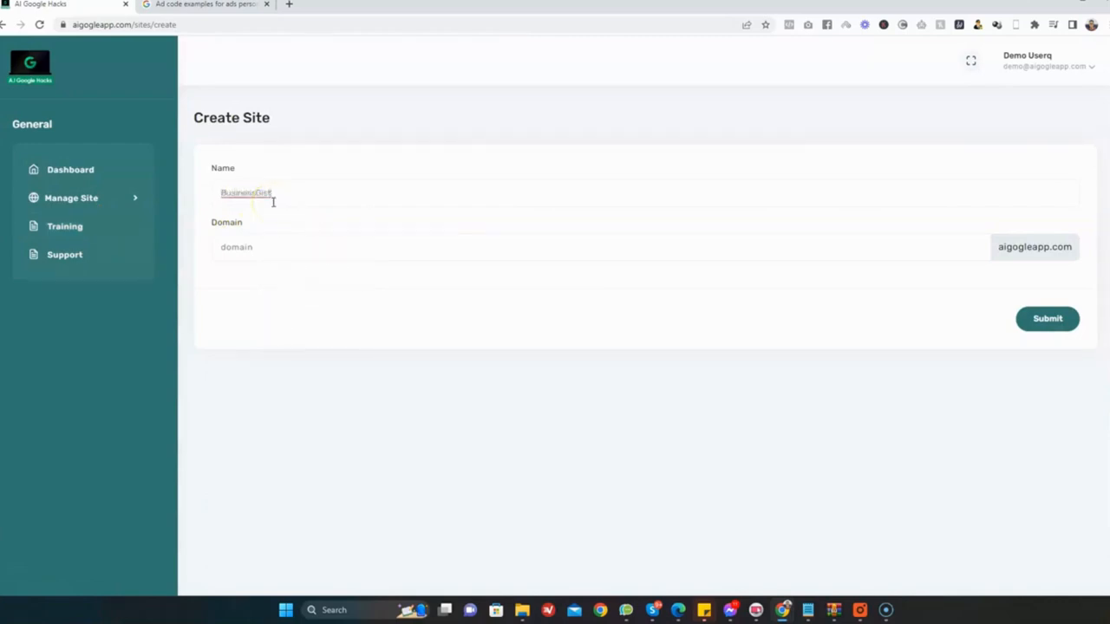
{"action": "left_click", "coordinate": [290, 247]}
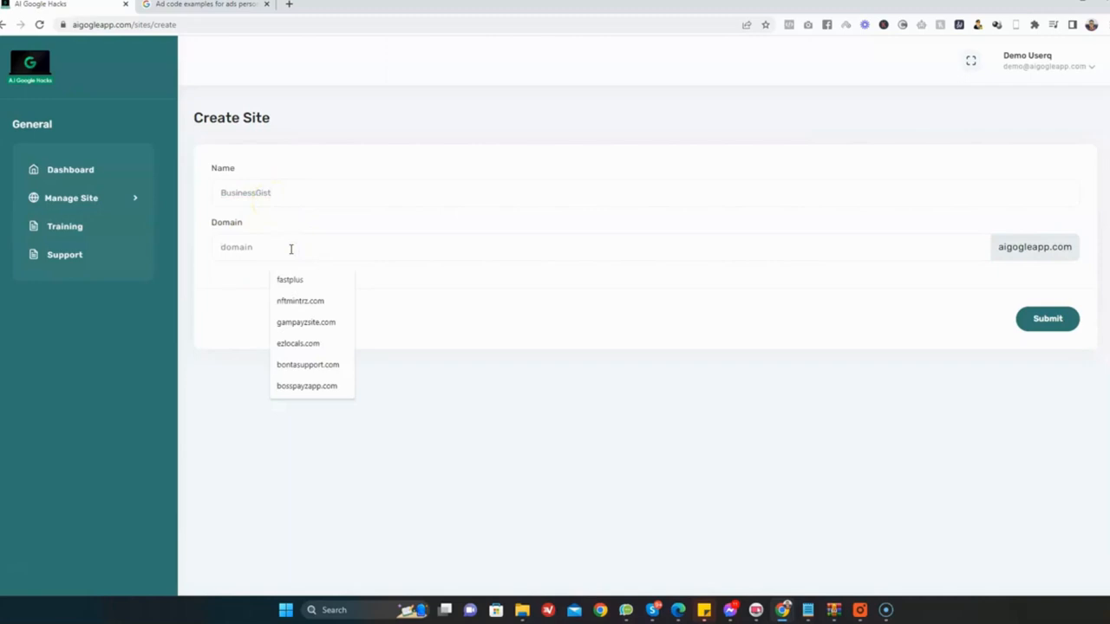
{"action": "type", "text": "business"}
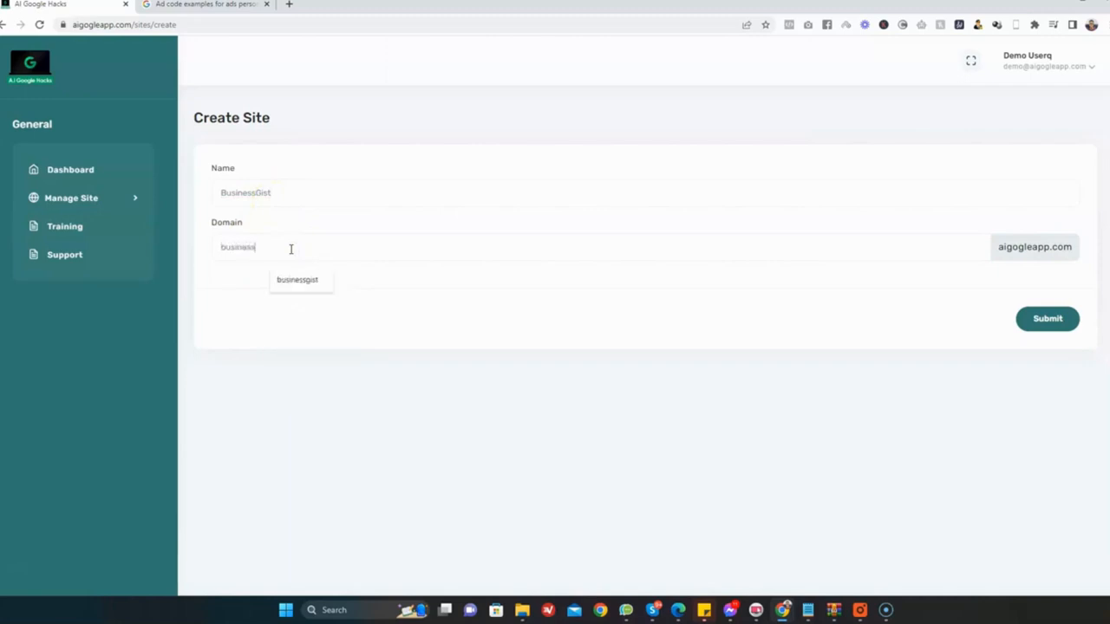
{"action": "left_click", "coordinate": [297, 279]}
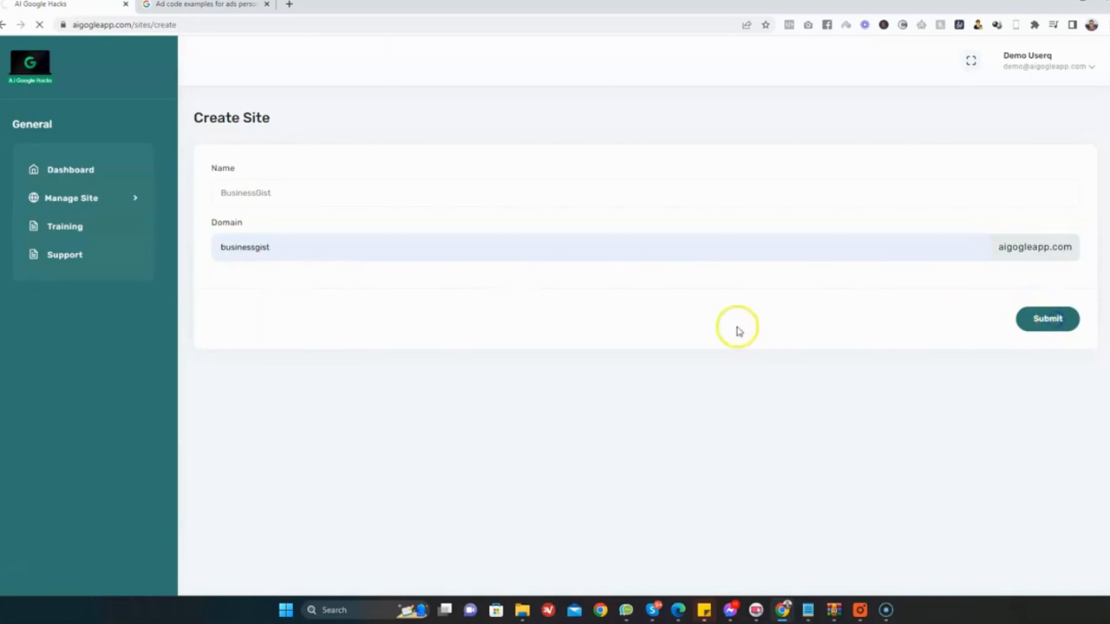
{"action": "left_click", "coordinate": [1048, 319]}
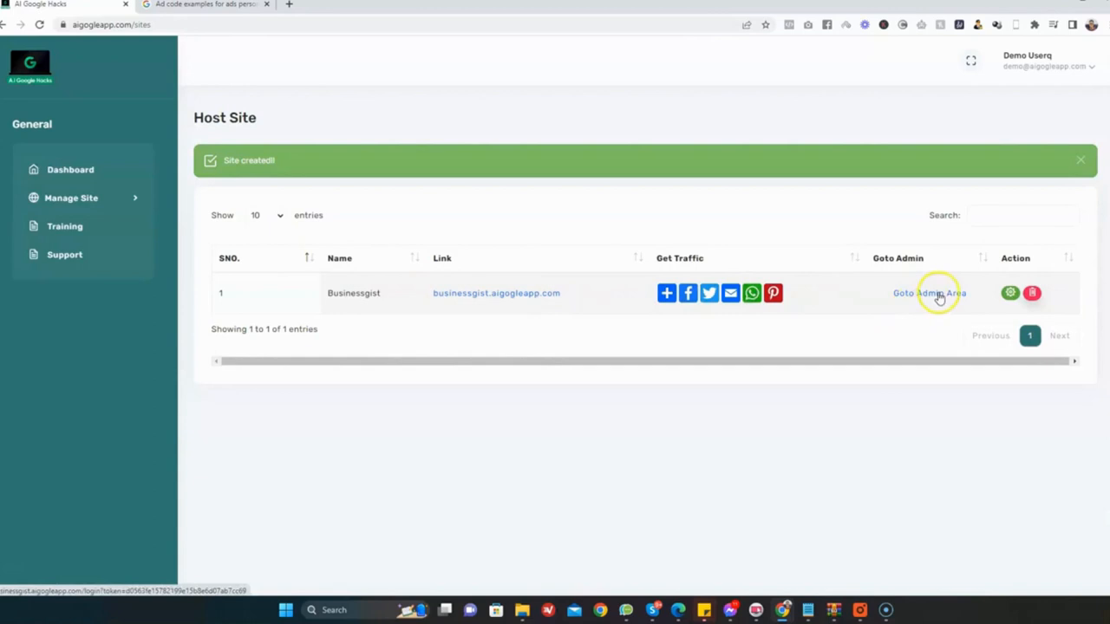
- Go to the Businessgist site's admin area from the Host Site list
{"action": "left_click", "coordinate": [930, 293]}
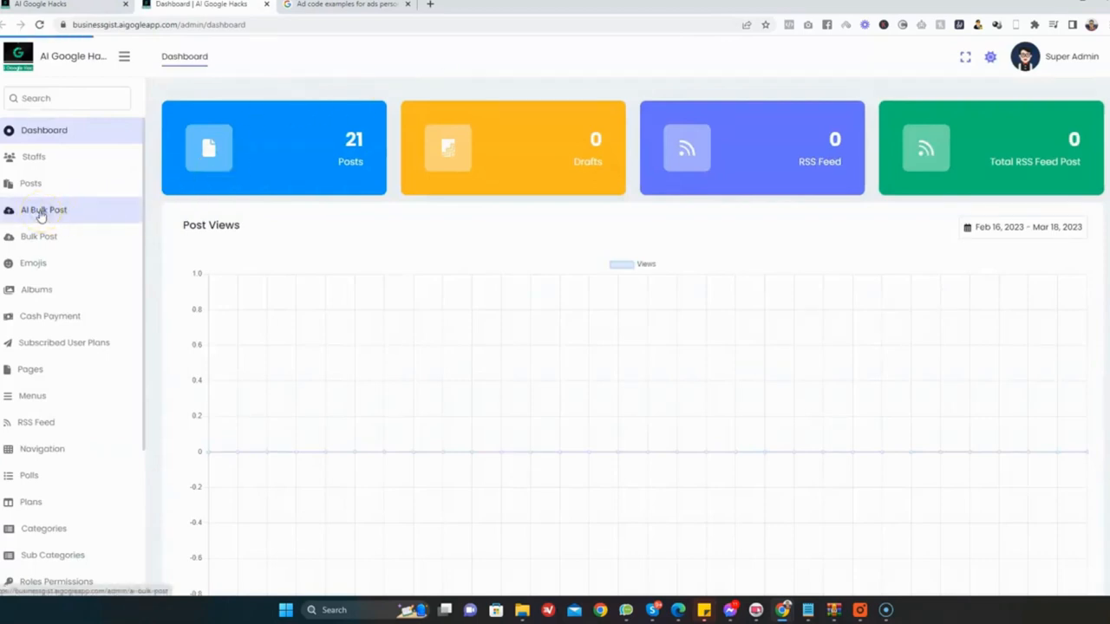
- Fill the AI bulk post form with name Business and keywords Games, Crypto, Finance, Affiliate Marketing
{"action": "left_click", "coordinate": [41, 210]}
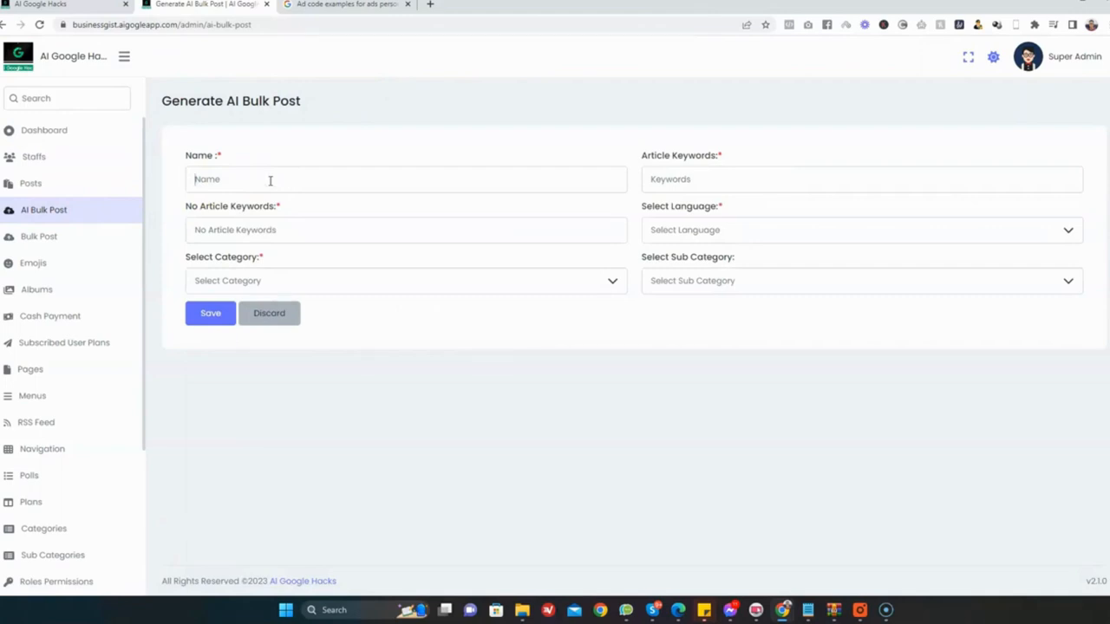
{"action": "type", "text": "BUsine"}
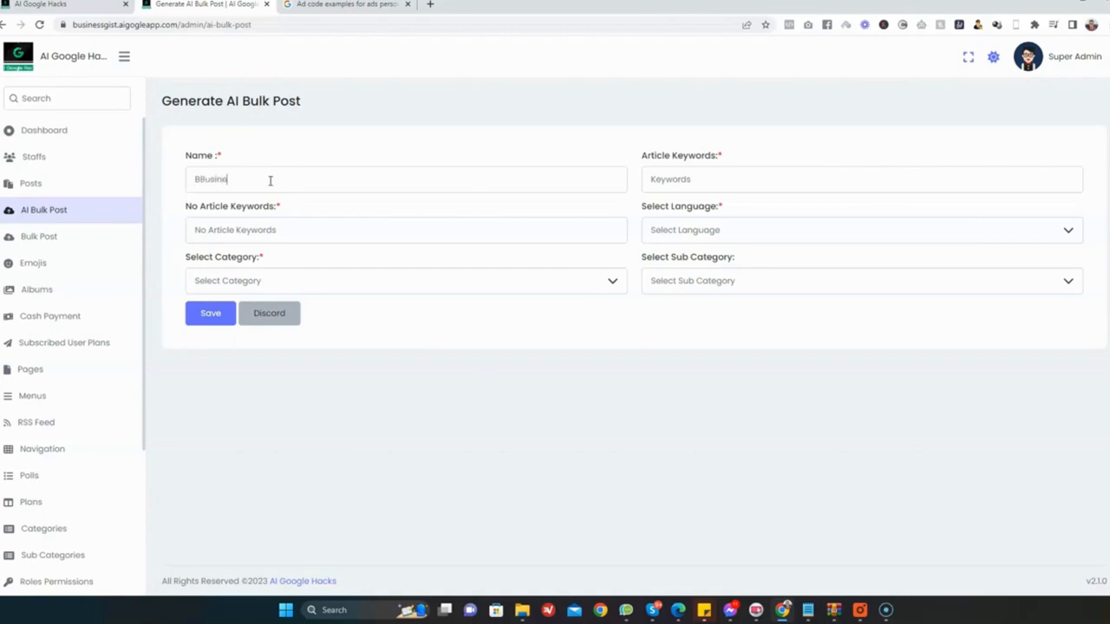
{"action": "key", "text": "Backspace"}
{"action": "type", "text": "ss"}
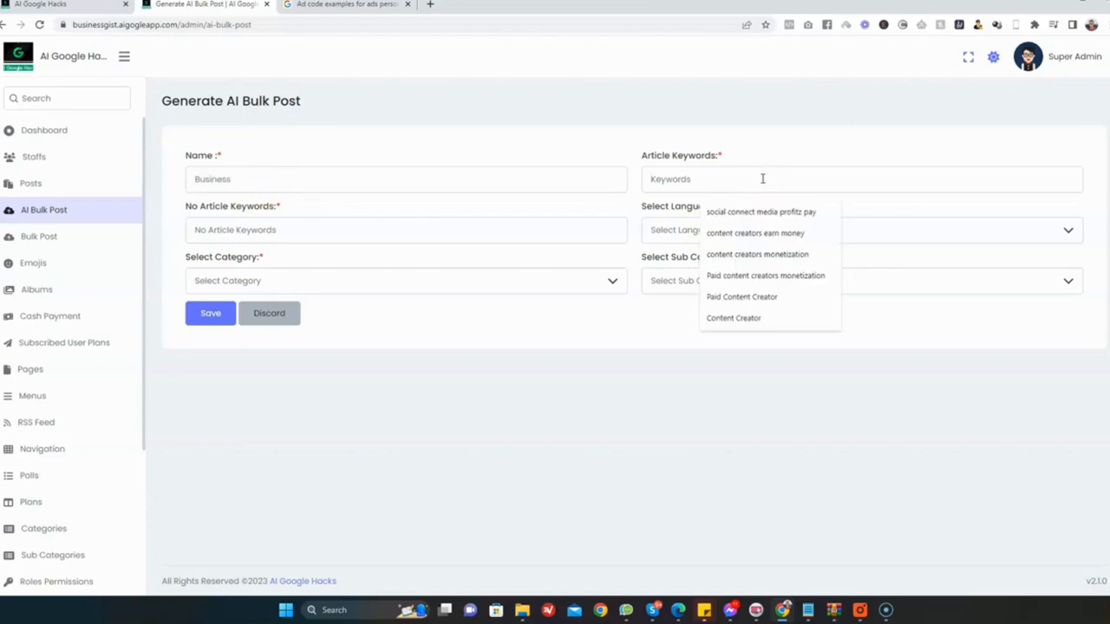
{"action": "type", "text": "Games,"}
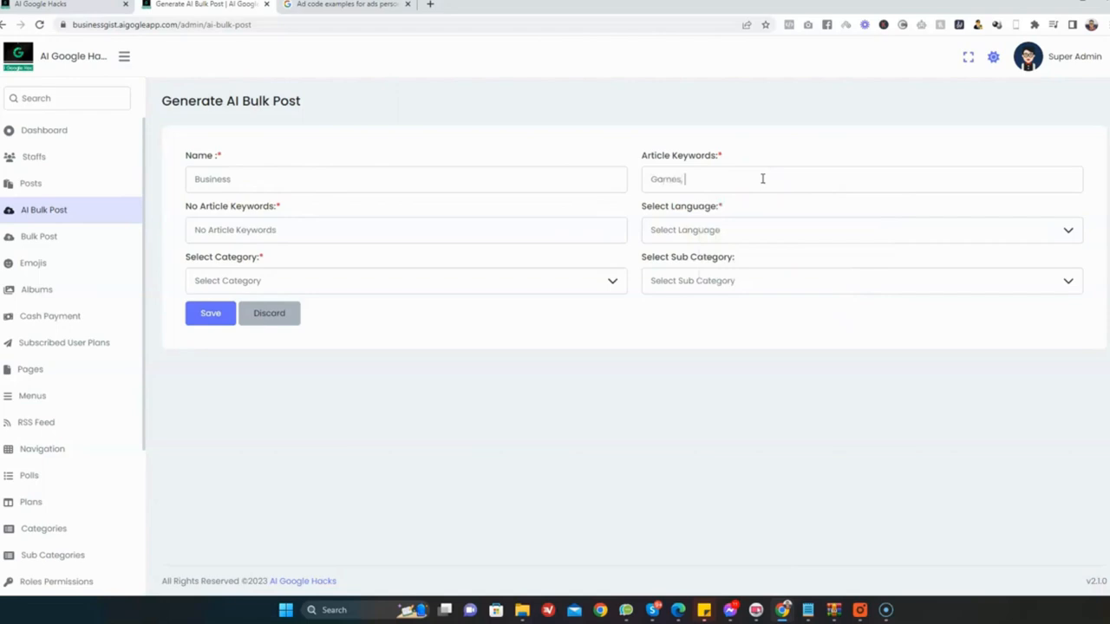
{"action": "type", "text": "Crypto,"}
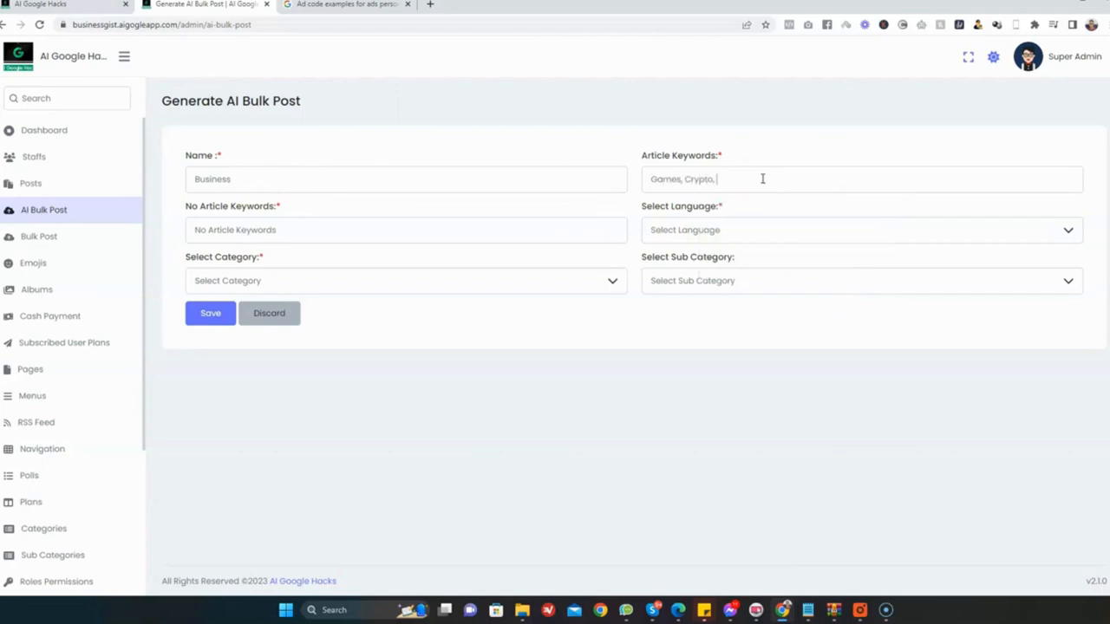
{"action": "type", "text": "Finance"}
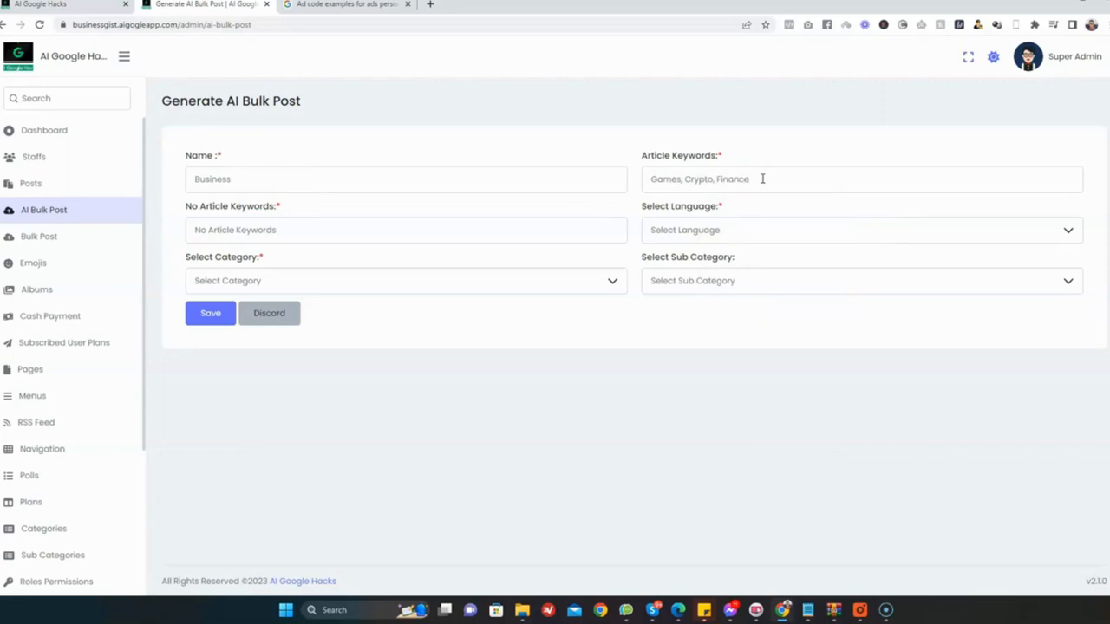
{"action": "type", "text": ",AI"}
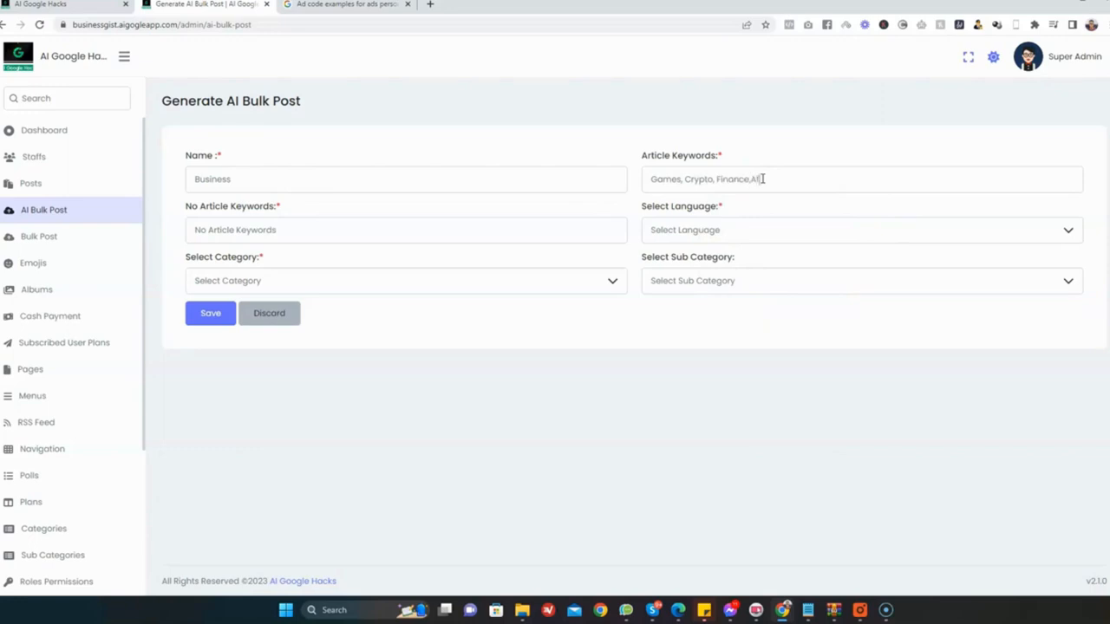
{"action": "type", "text": "ffiliate Market"}
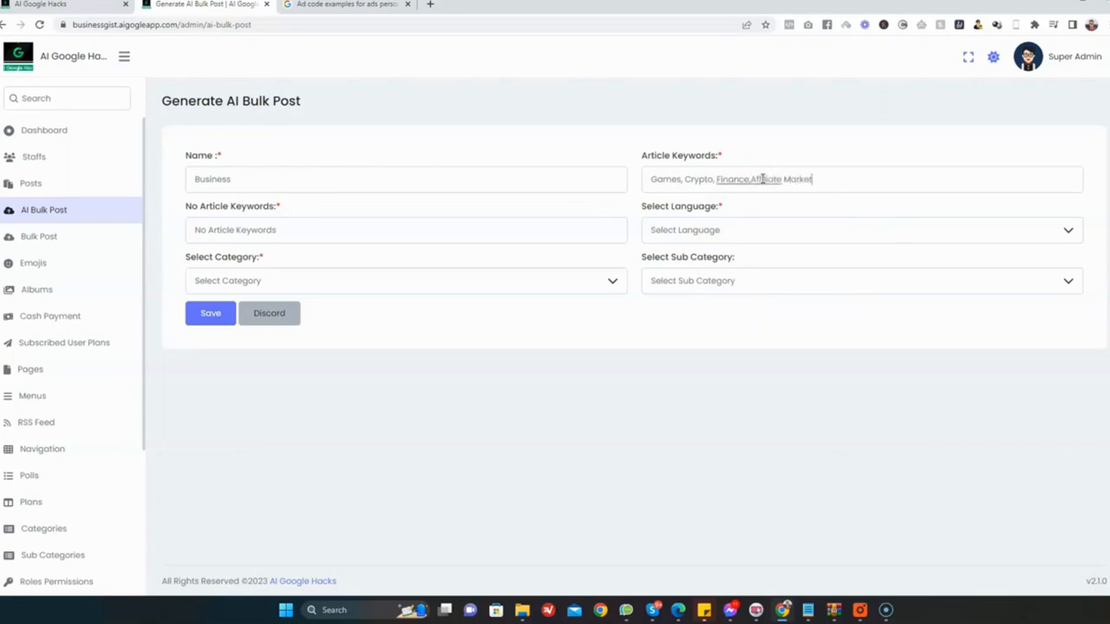
{"action": "type", "text": "ing"}
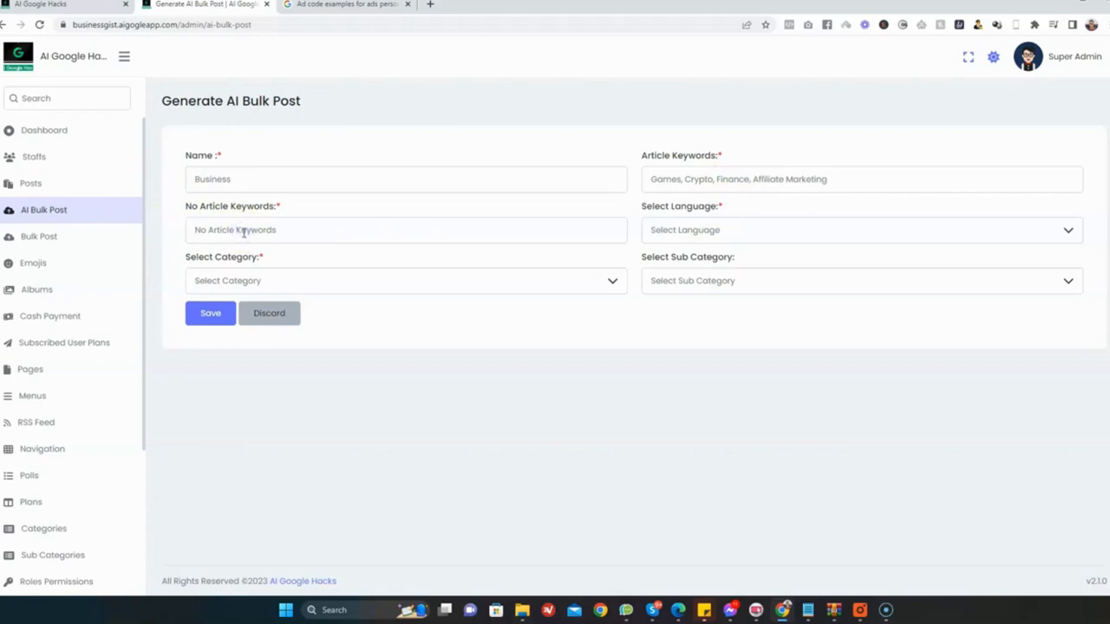
- Set 5 keywords, English language and Mobile Gaming sub category, save, and show the generated posts
{"action": "type", "text": "5"}
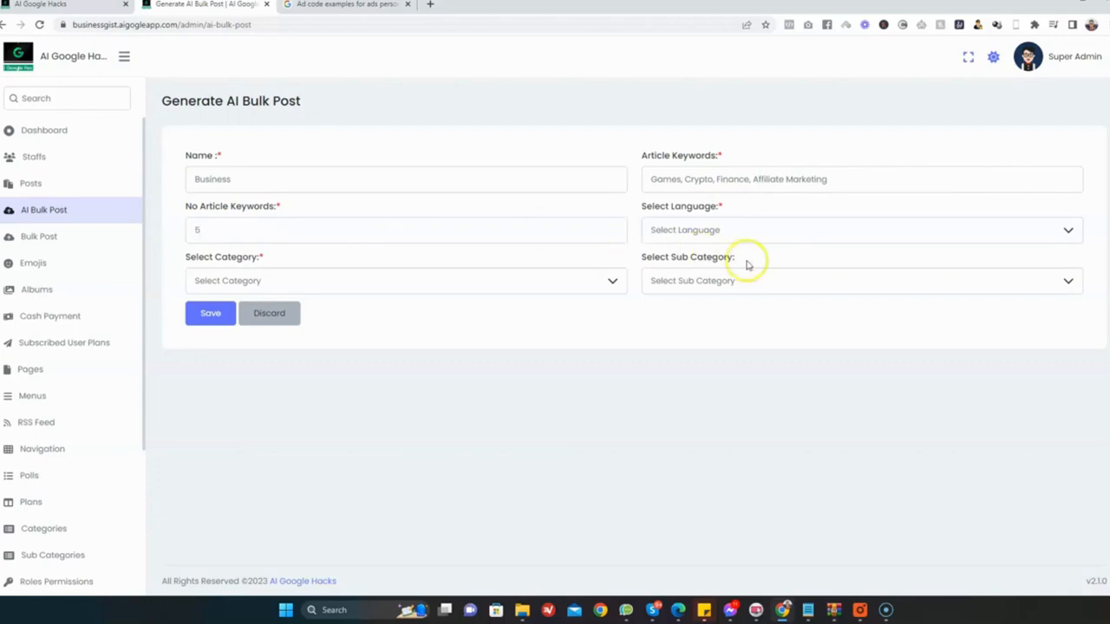
{"action": "left_click", "coordinate": [858, 229]}
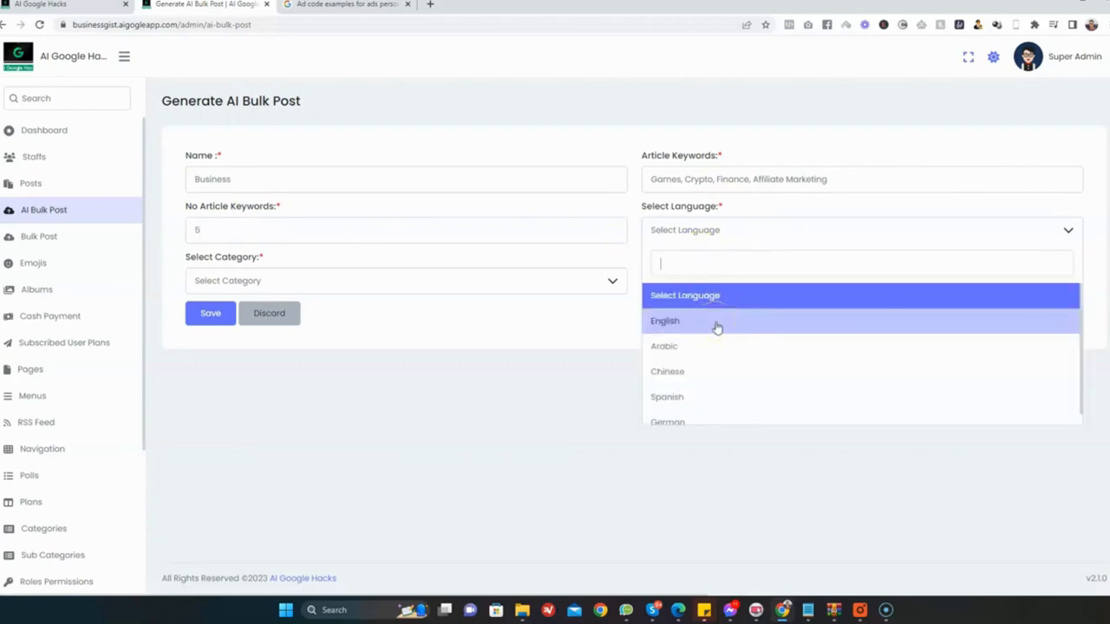
{"action": "mouse_move", "coordinate": [692, 347]}
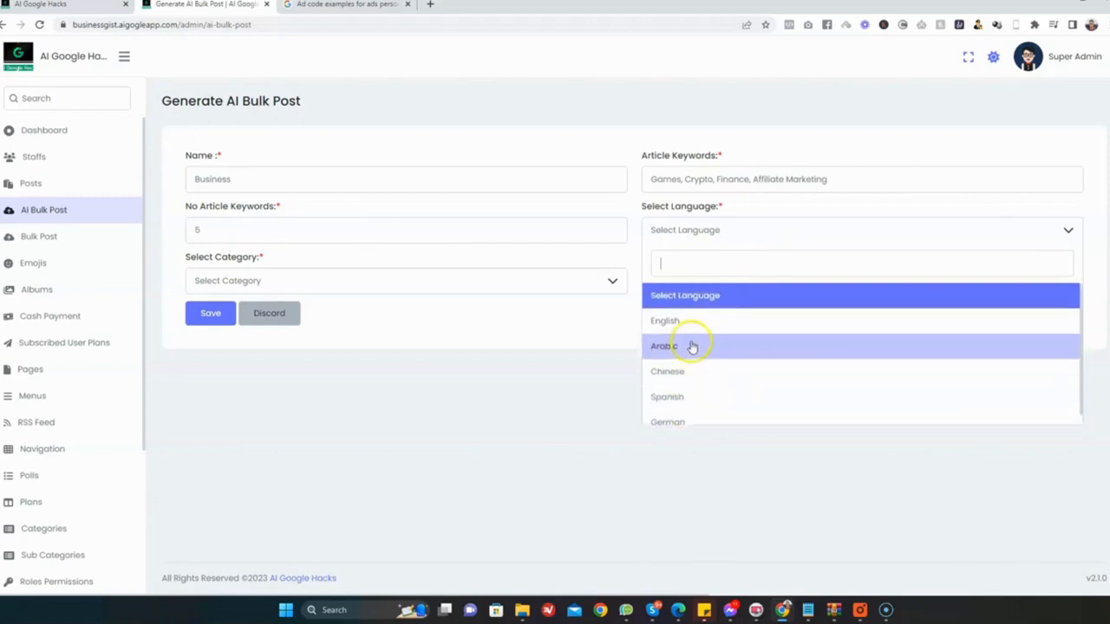
{"action": "left_click", "coordinate": [664, 321]}
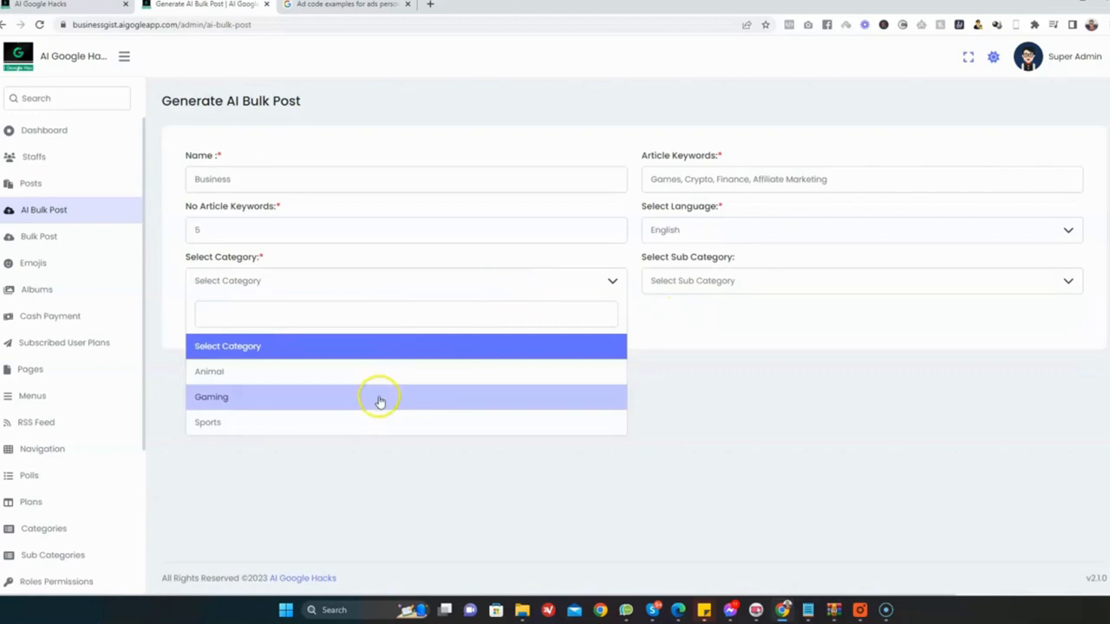
{"action": "left_click", "coordinate": [243, 397]}
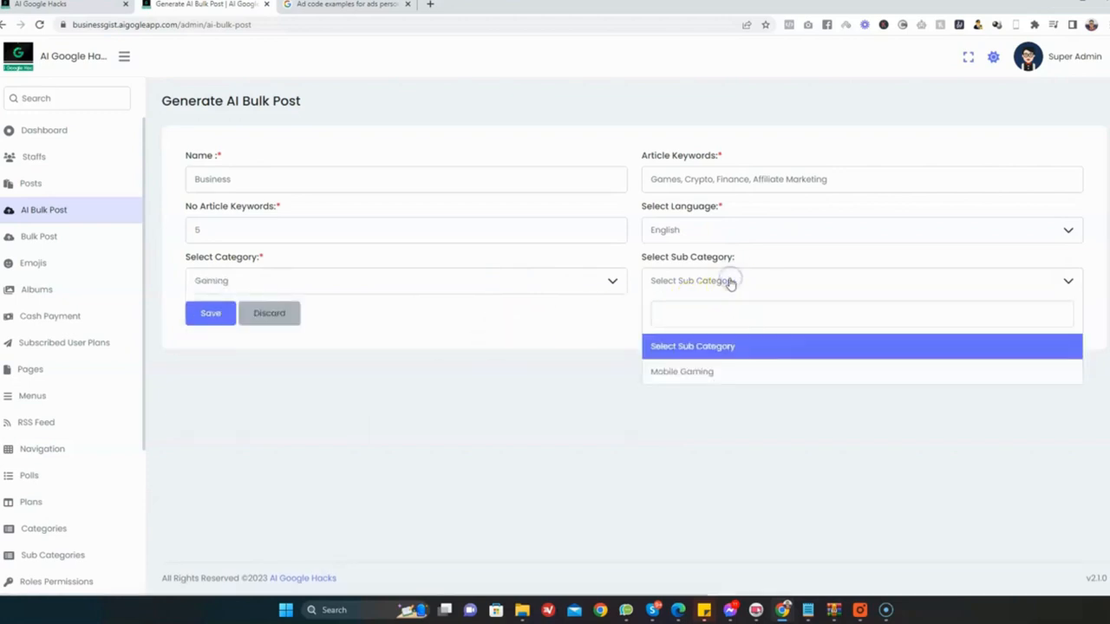
{"action": "left_click", "coordinate": [681, 371]}
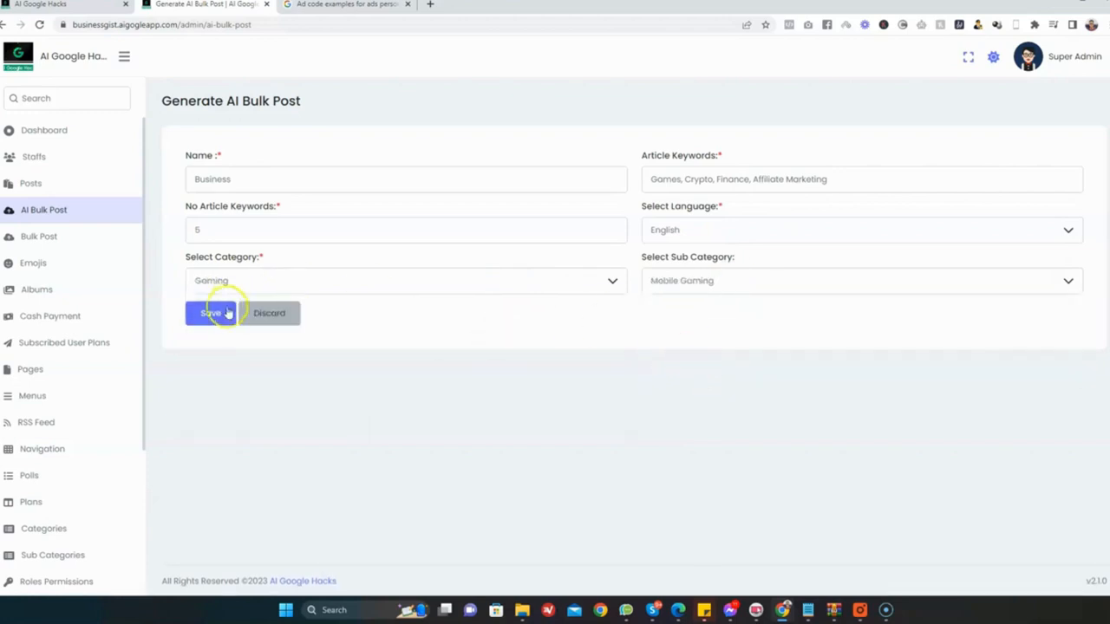
{"action": "mouse_move", "coordinate": [224, 274]}
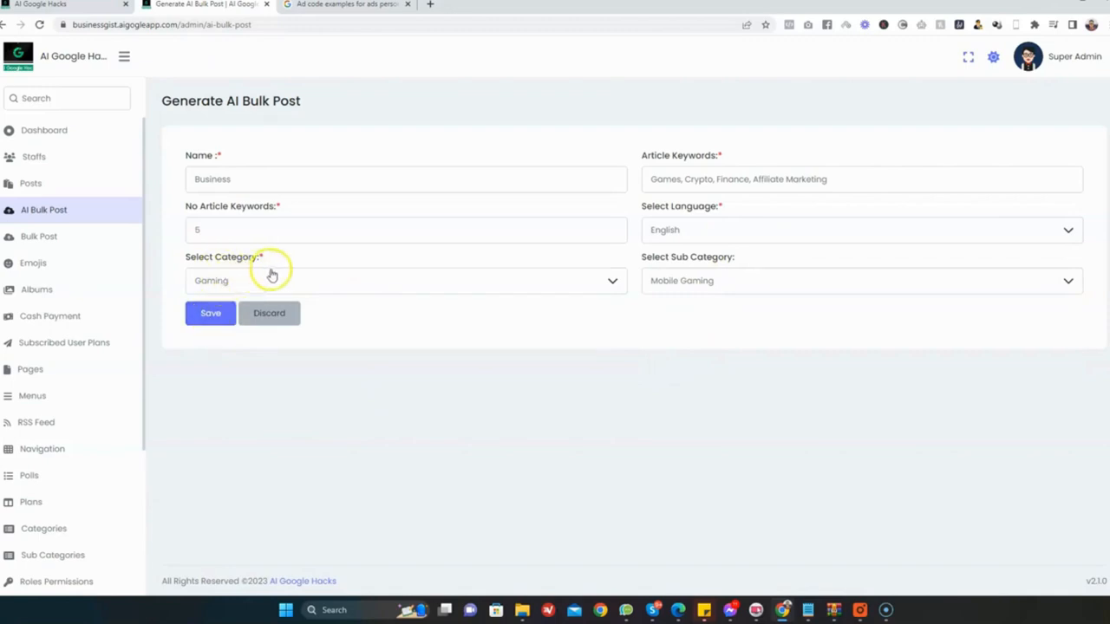
{"action": "scroll", "scroll_direction": "down", "scroll_amount": 3}
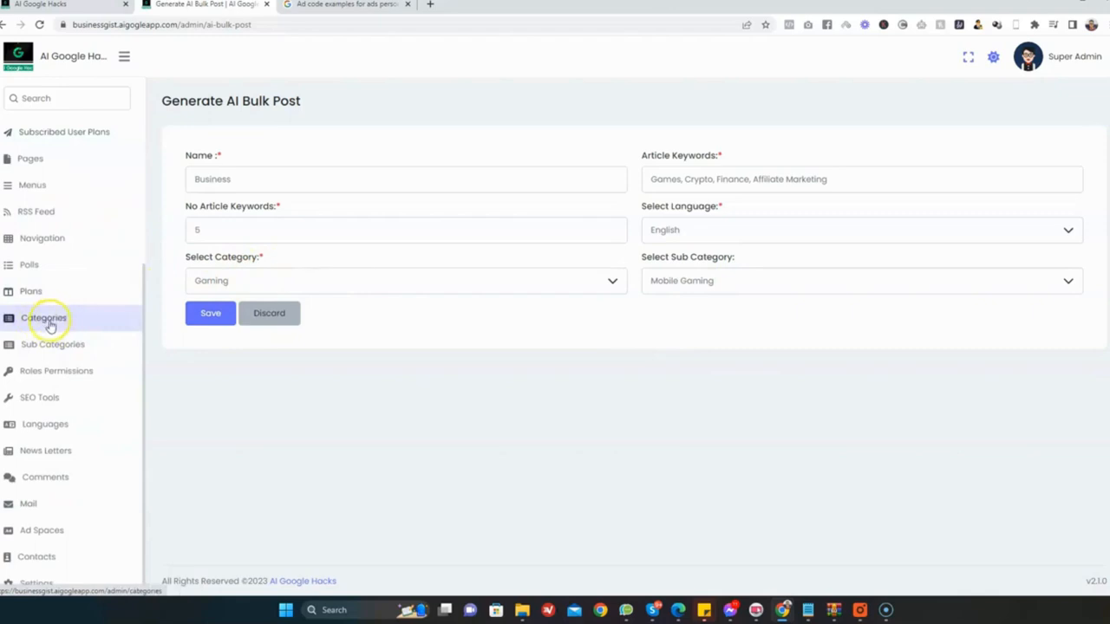
{"action": "mouse_move", "coordinate": [35, 343]}
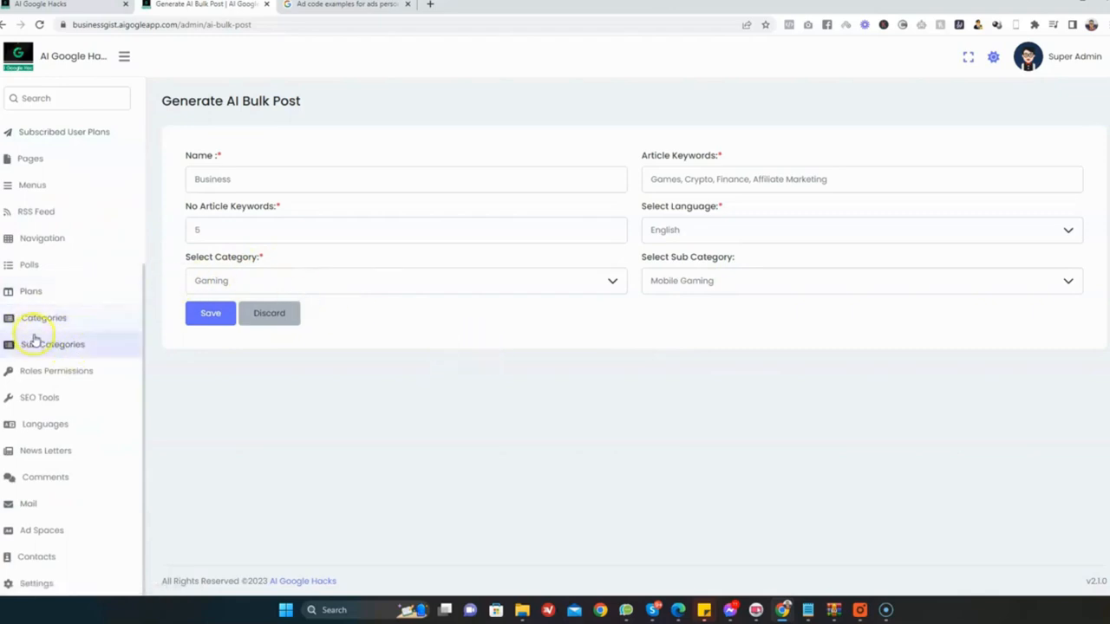
{"action": "mouse_move", "coordinate": [228, 371]}
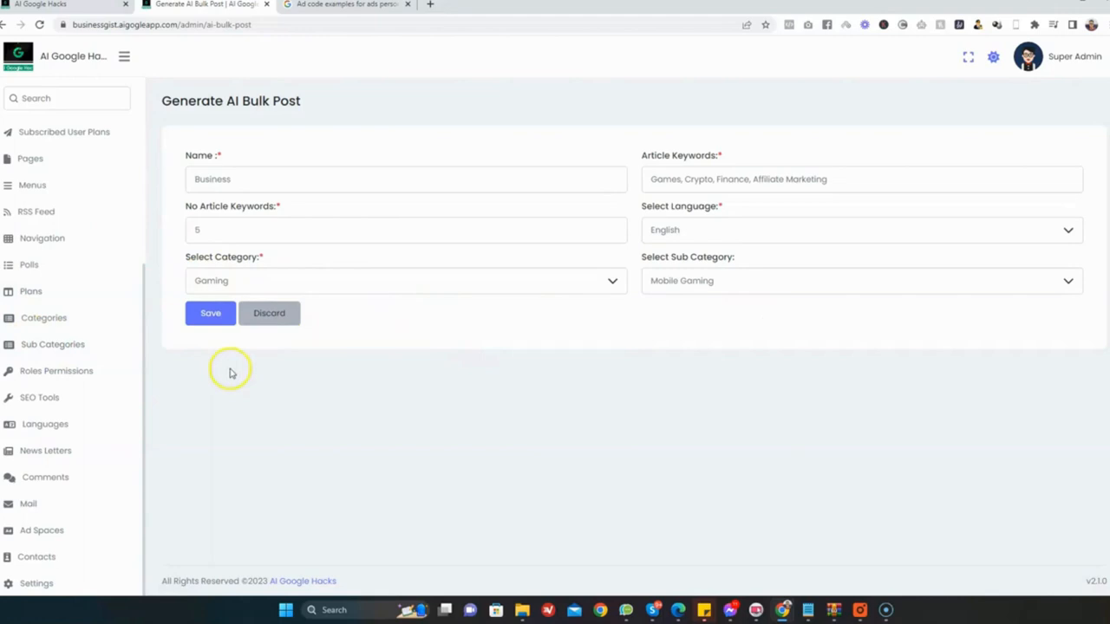
{"action": "left_click", "coordinate": [210, 312]}
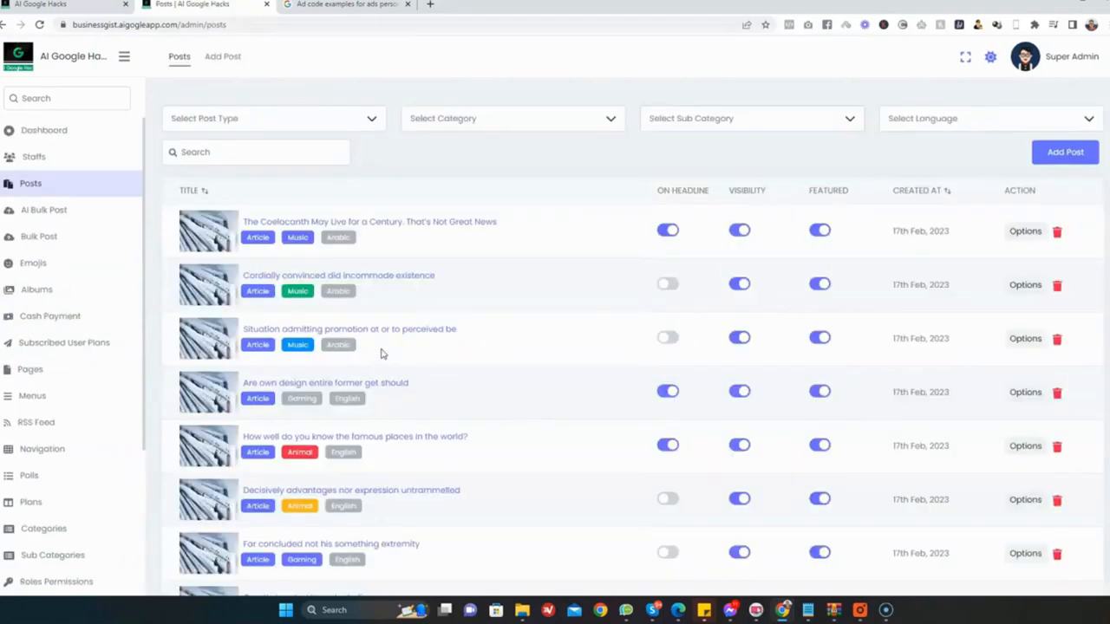
{"action": "mouse_move", "coordinate": [493, 342]}
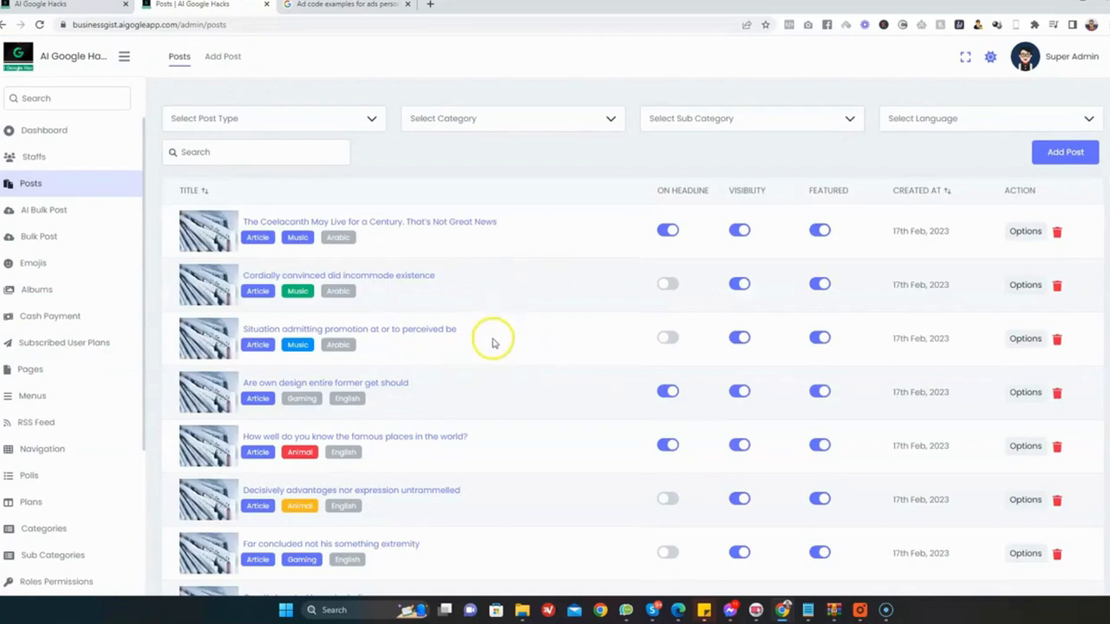
{"action": "mouse_move", "coordinate": [501, 285]}
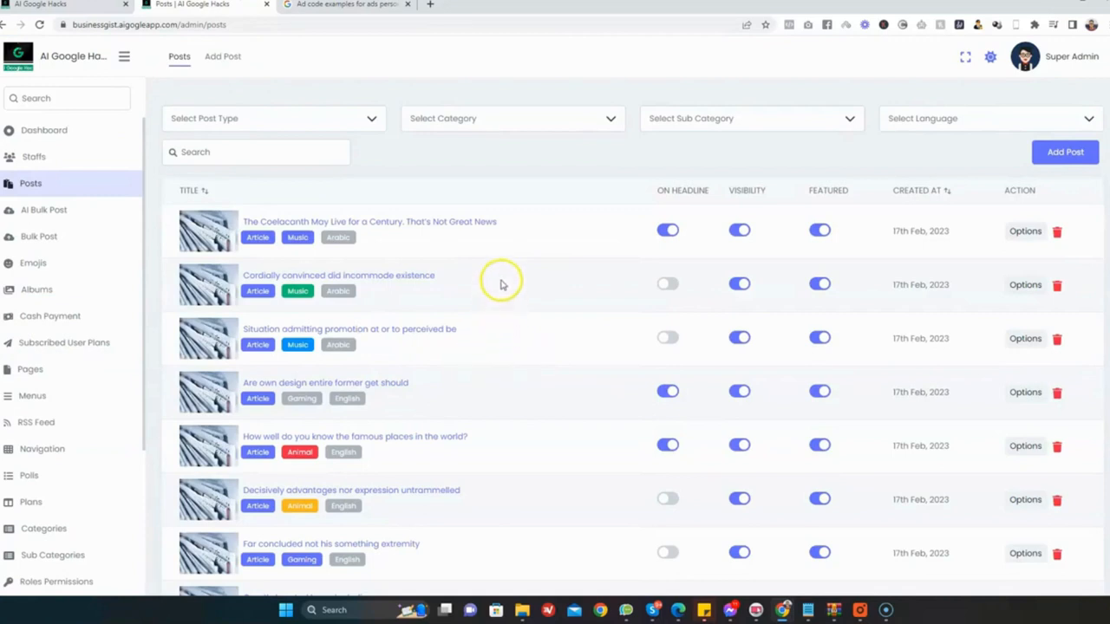
{"action": "mouse_move", "coordinate": [507, 276]}
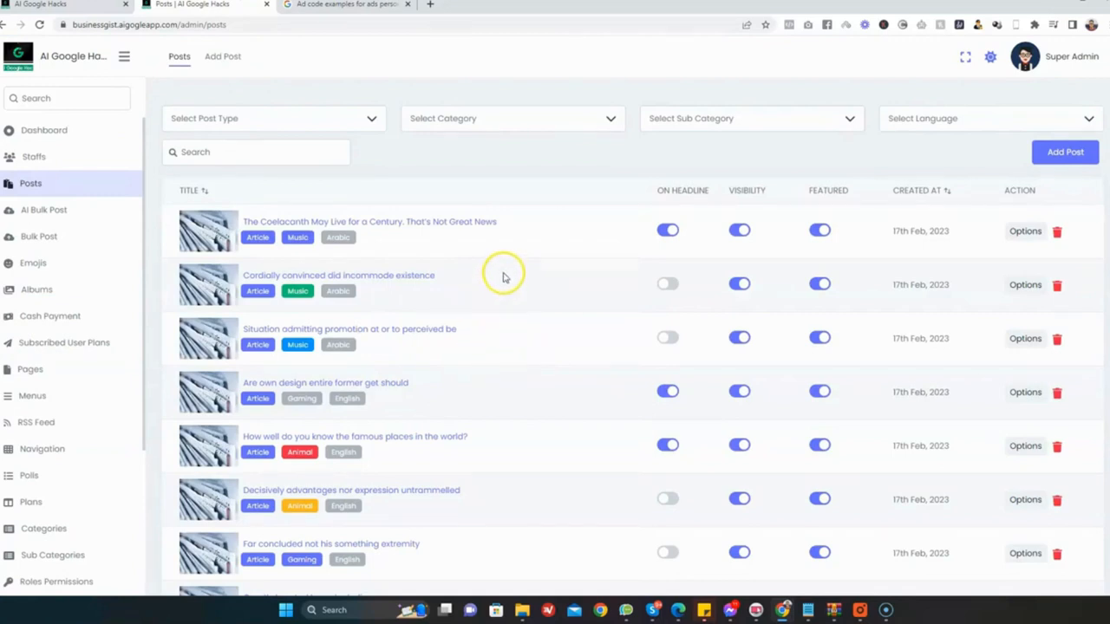
- Review the generated posts list and move on to the Ad Spaces settings
{"action": "scroll", "scroll_direction": "down", "scroll_amount": 3}
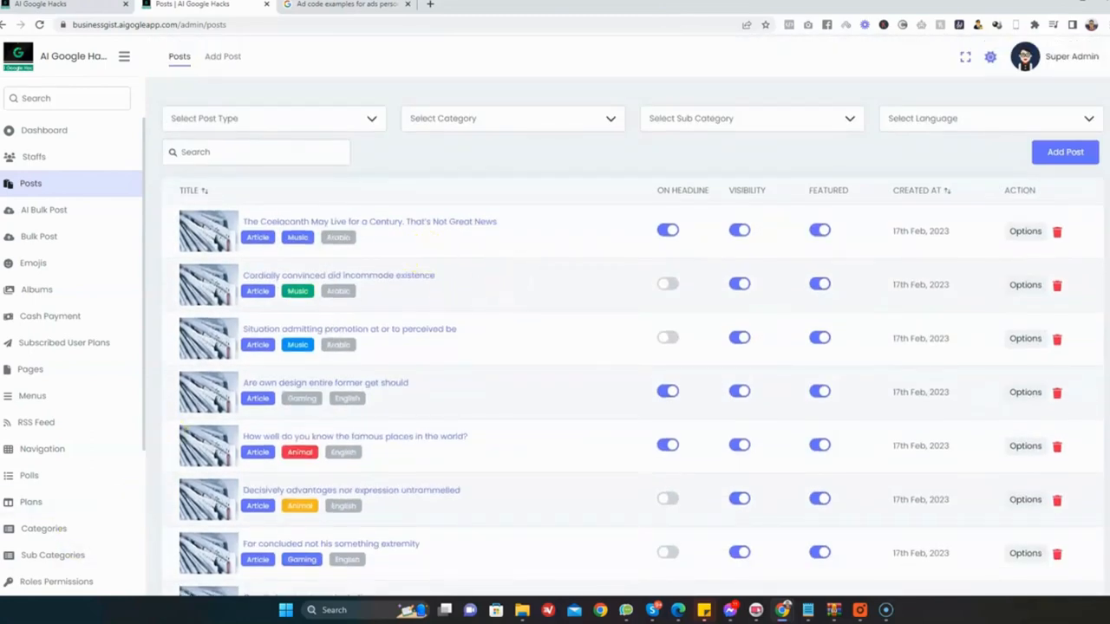
{"action": "scroll", "scroll_direction": "down", "scroll_amount": 3}
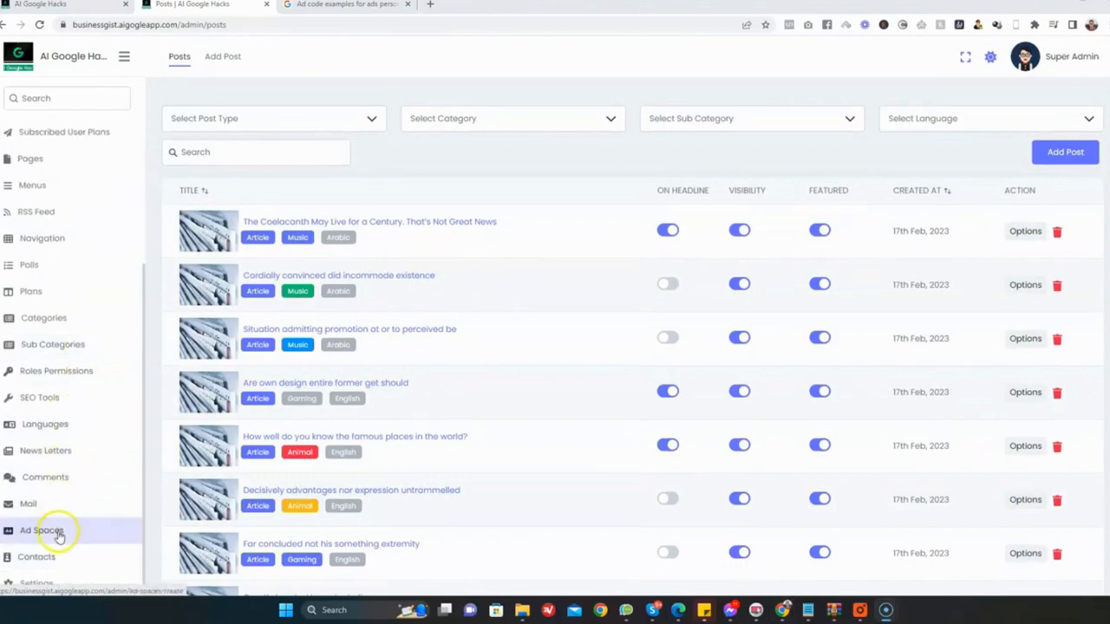
{"action": "left_click", "coordinate": [45, 527]}
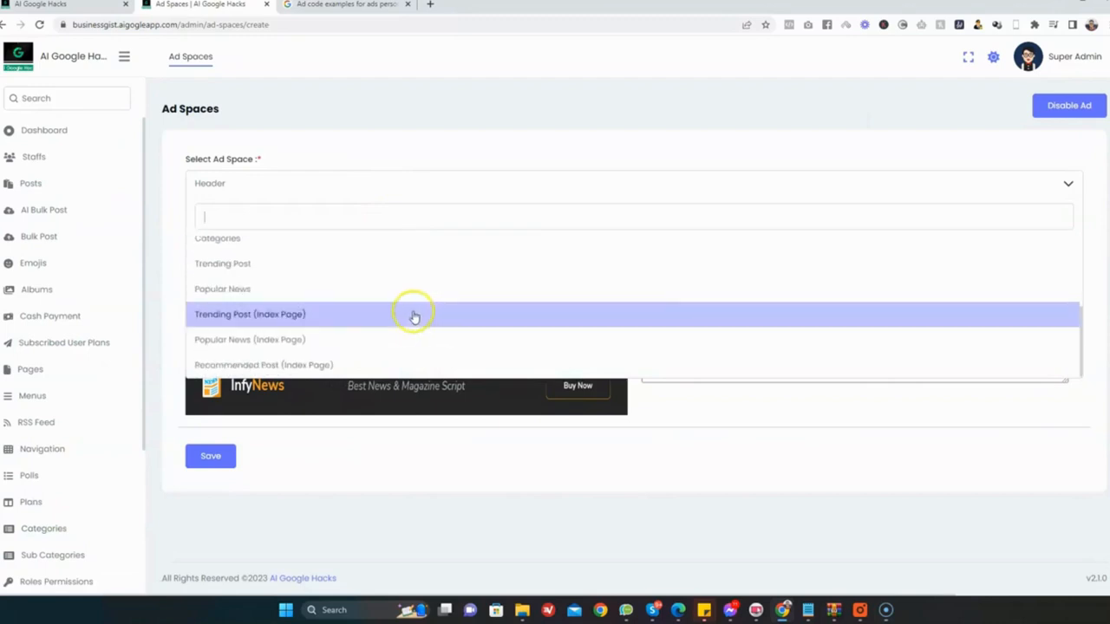
{"action": "mouse_move", "coordinate": [339, 326]}
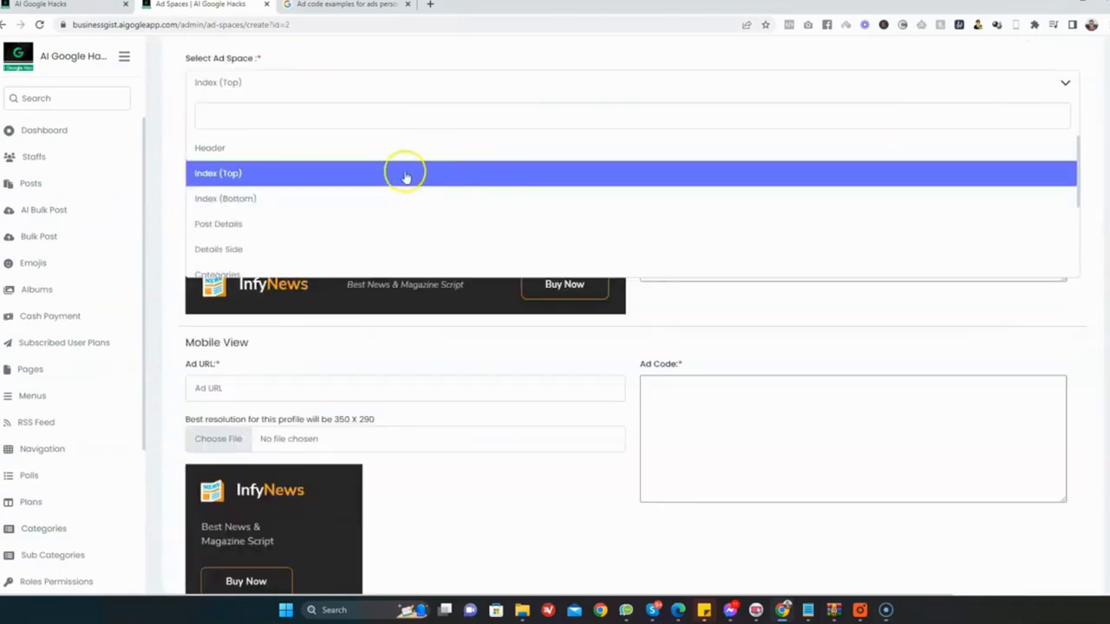
{"action": "mouse_move", "coordinate": [524, 165]}
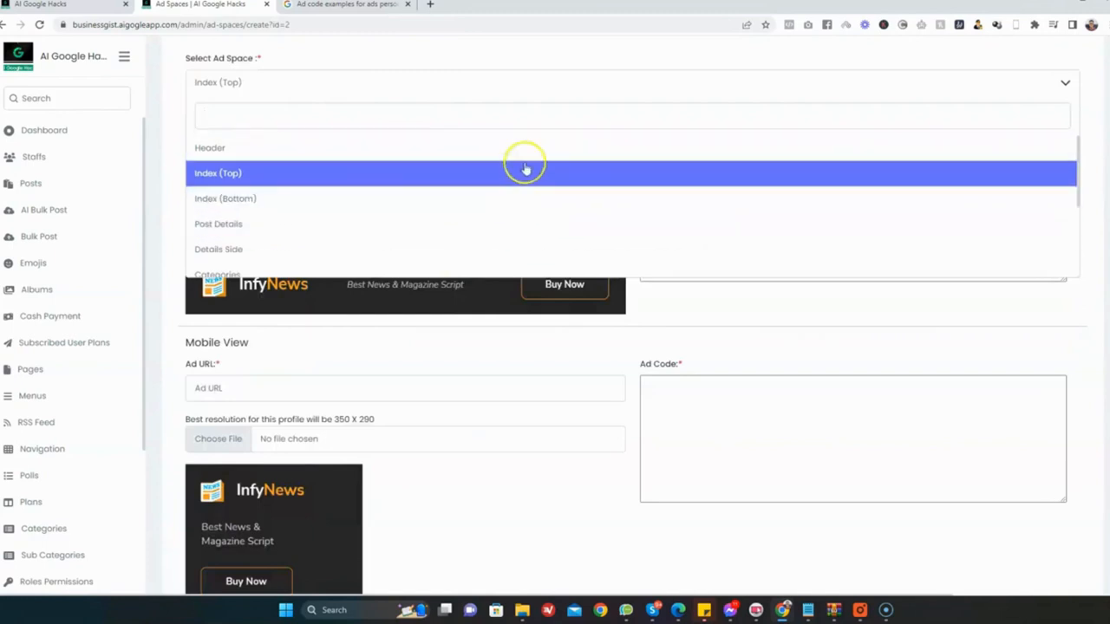
- Fill the Index (Top) ad space with the AdSense script for desktop and mobile and save
{"action": "left_click", "coordinate": [218, 173]}
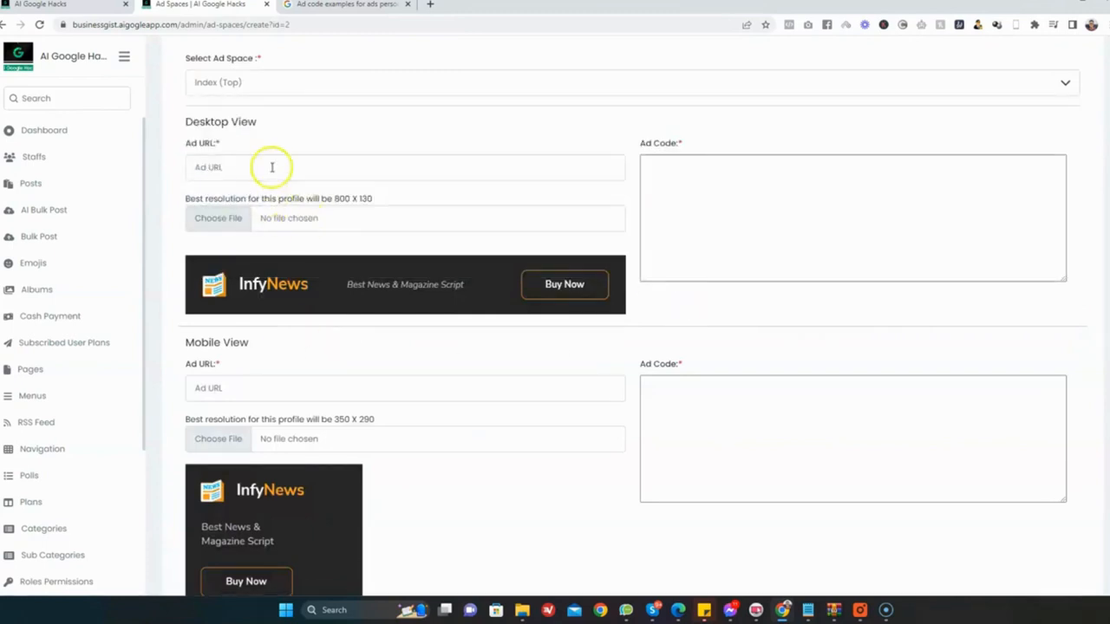
{"action": "mouse_move", "coordinate": [402, 189]}
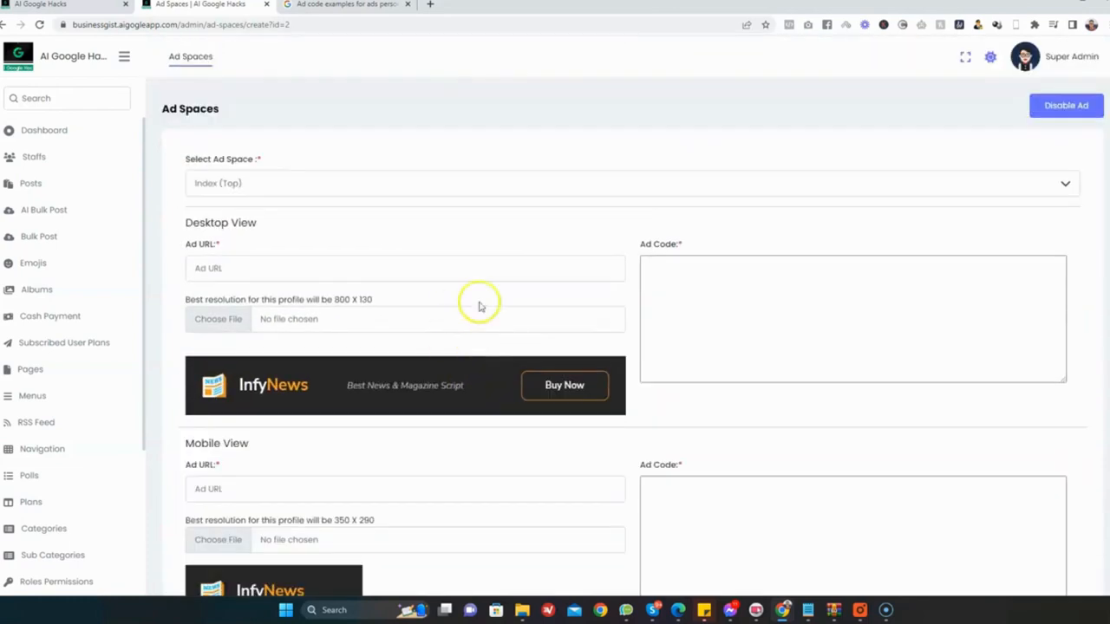
{"action": "mouse_move", "coordinate": [621, 298]}
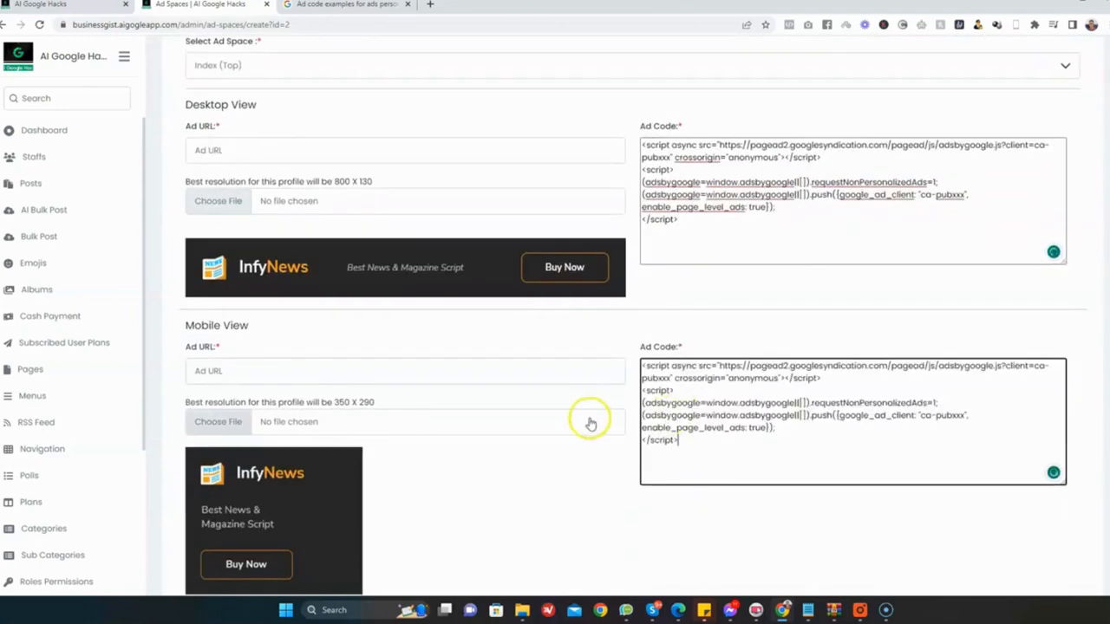
{"action": "scroll", "scroll_direction": "down", "scroll_amount": 3}
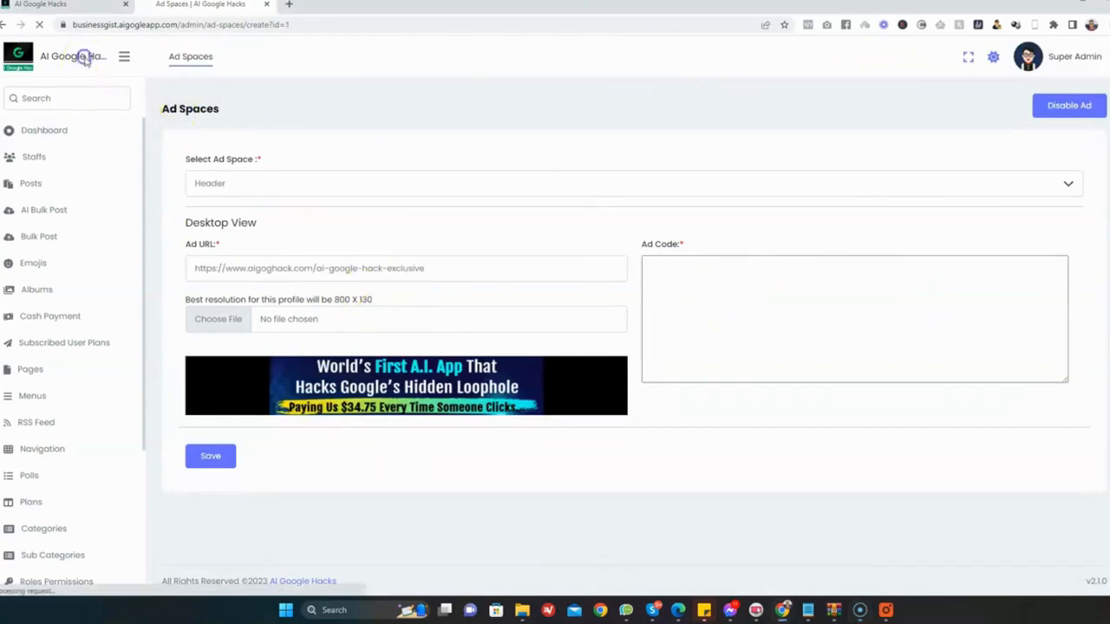
- View the public BusinessGist homepage and check the banner ads between sections
{"action": "left_click", "coordinate": [83, 55]}
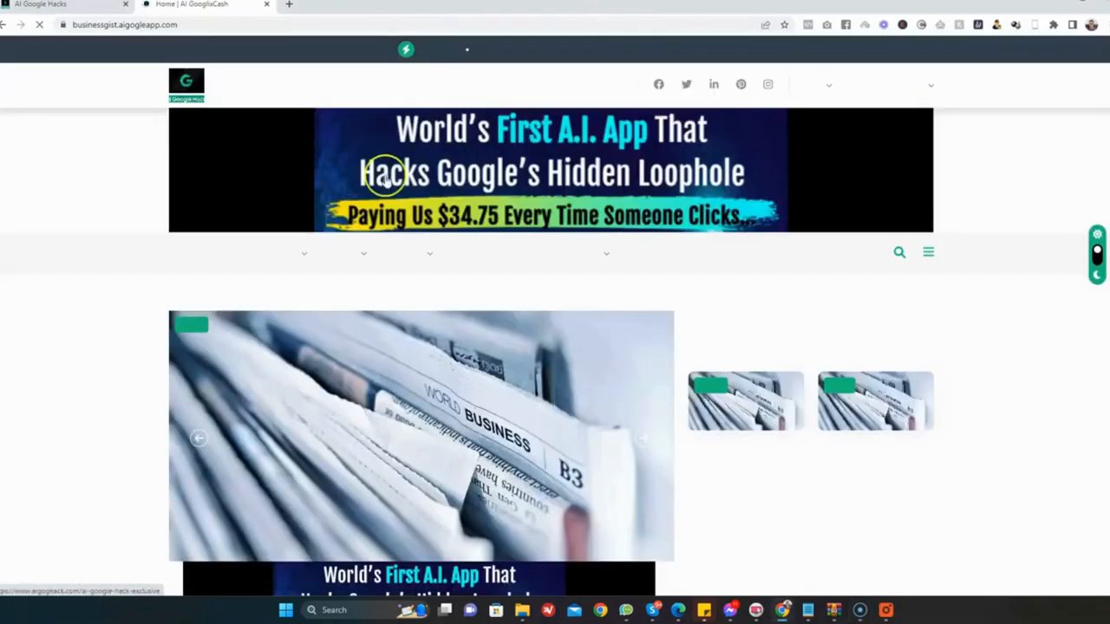
{"action": "scroll", "scroll_direction": "down", "scroll_amount": 3}
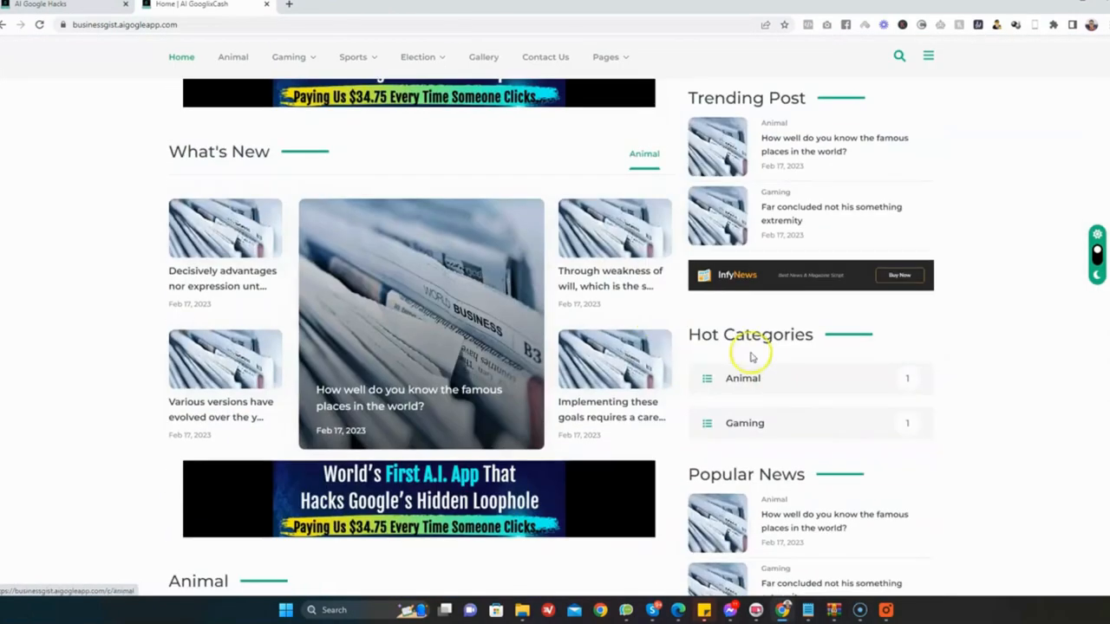
{"action": "scroll", "scroll_direction": "down", "scroll_amount": 3}
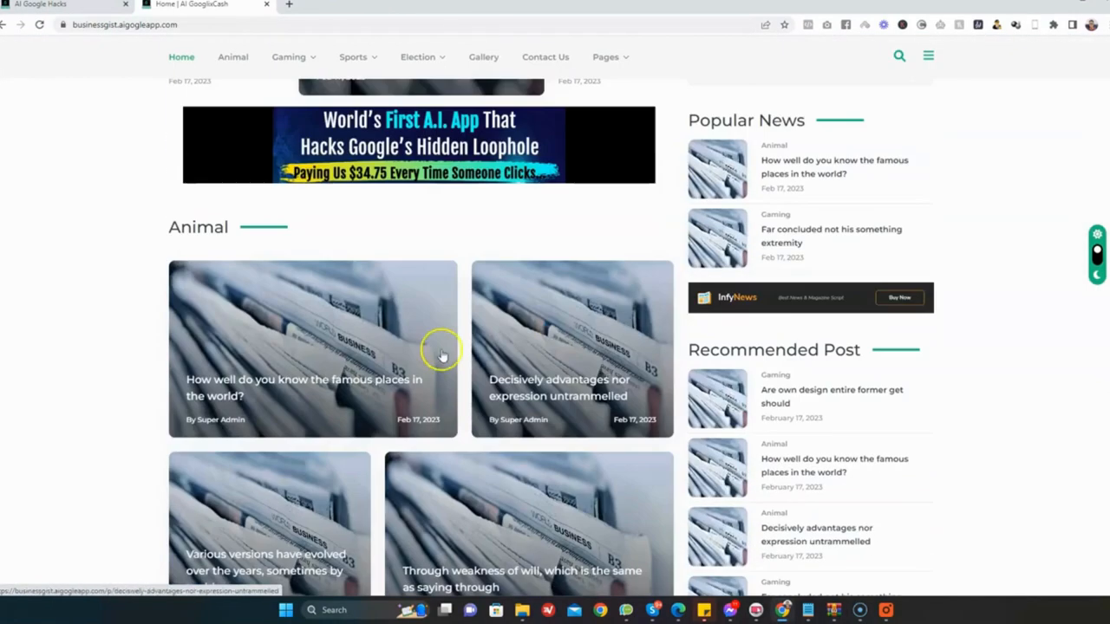
{"action": "scroll", "scroll_direction": "down", "scroll_amount": 3}
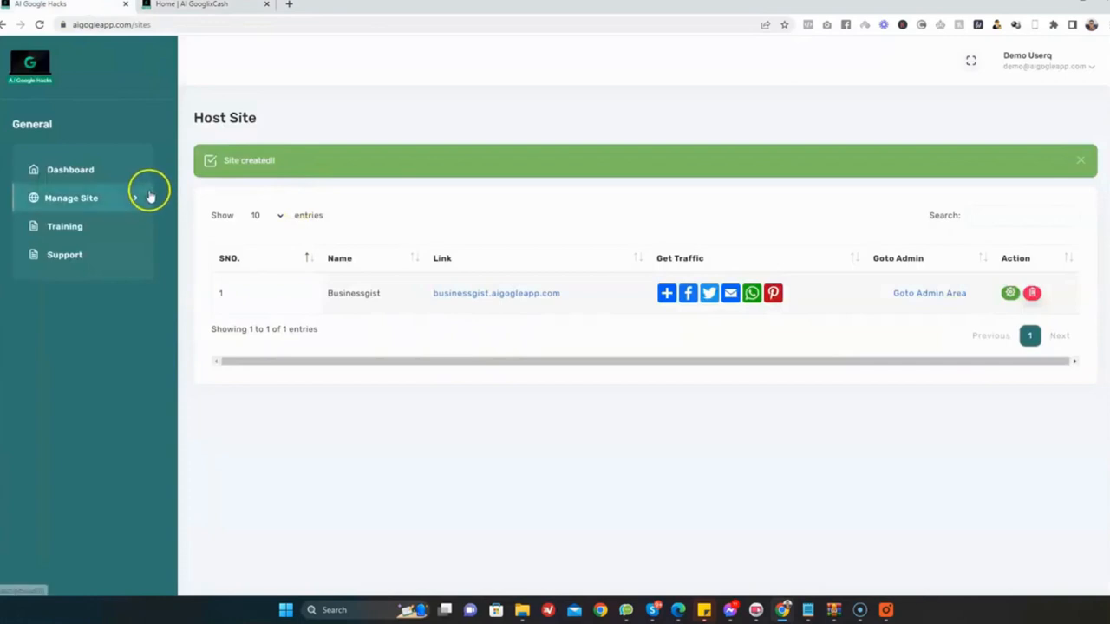
{"action": "mouse_move", "coordinate": [80, 458]}
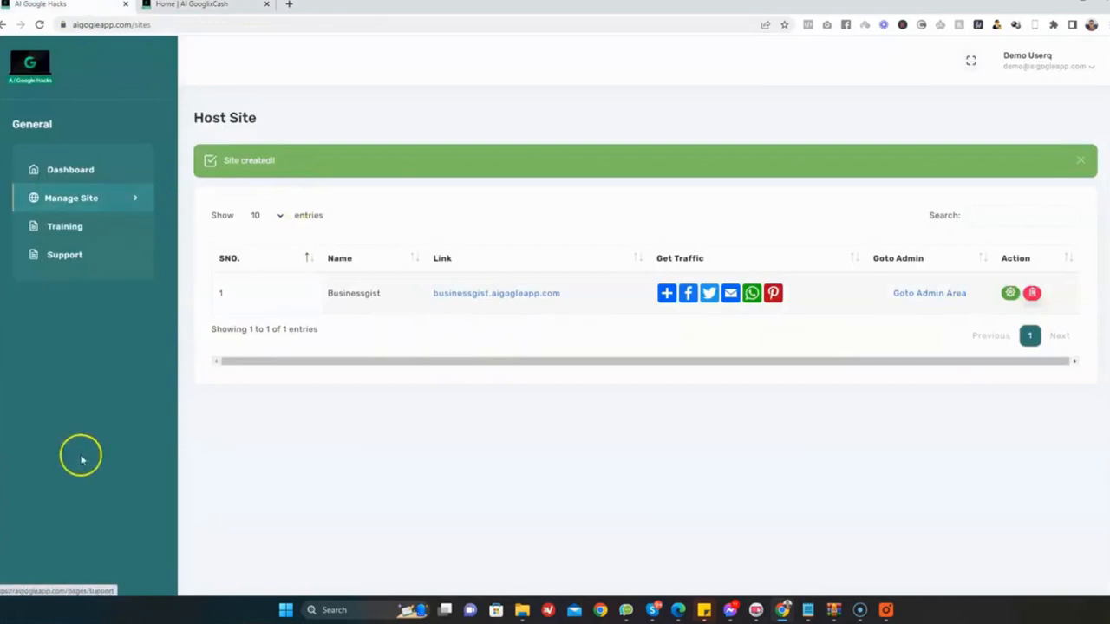